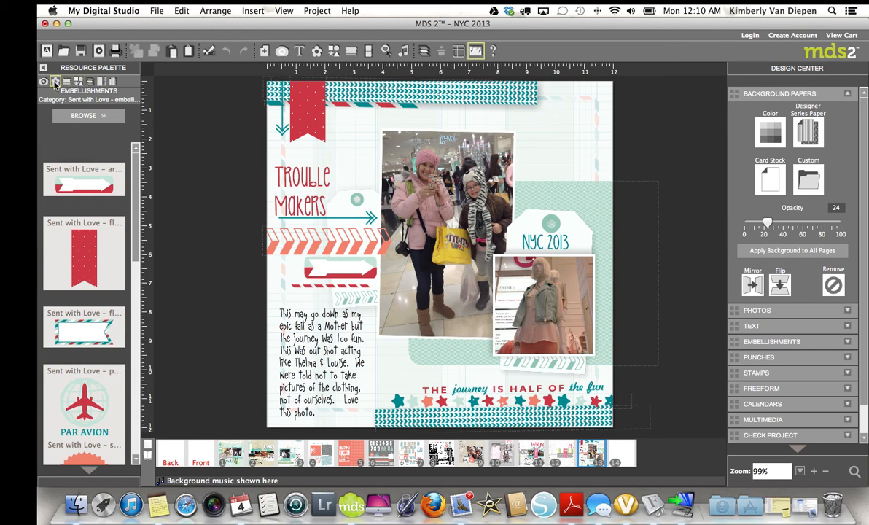
pyautogui.moveTo(56, 82)
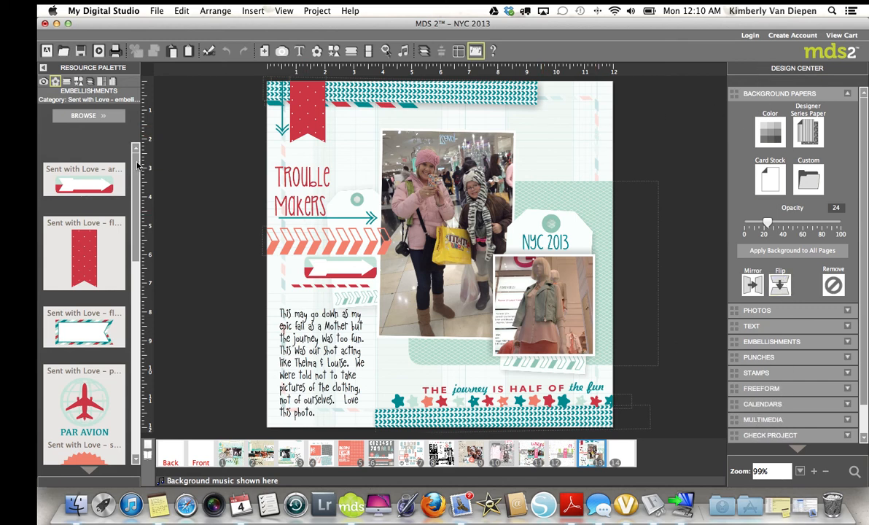
pyautogui.moveTo(137, 83)
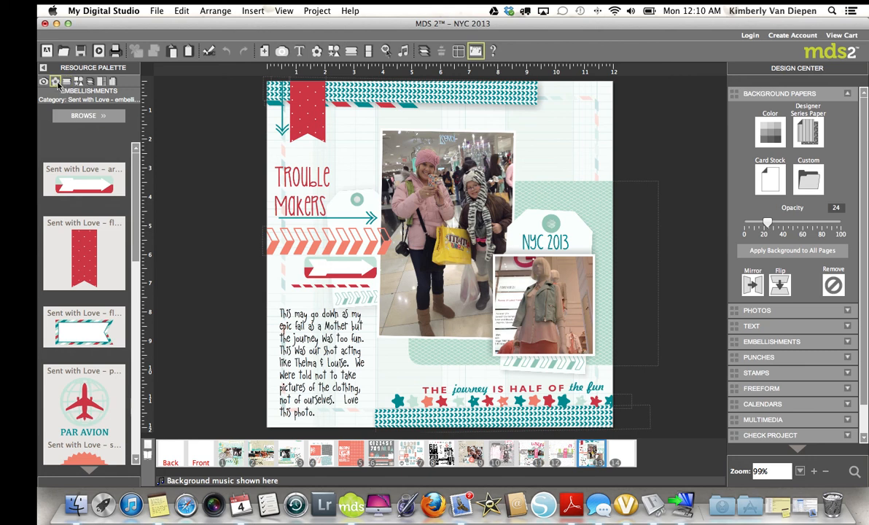
# Browse the Embellishments palette to list the available kit categories
pyautogui.click(84, 115)
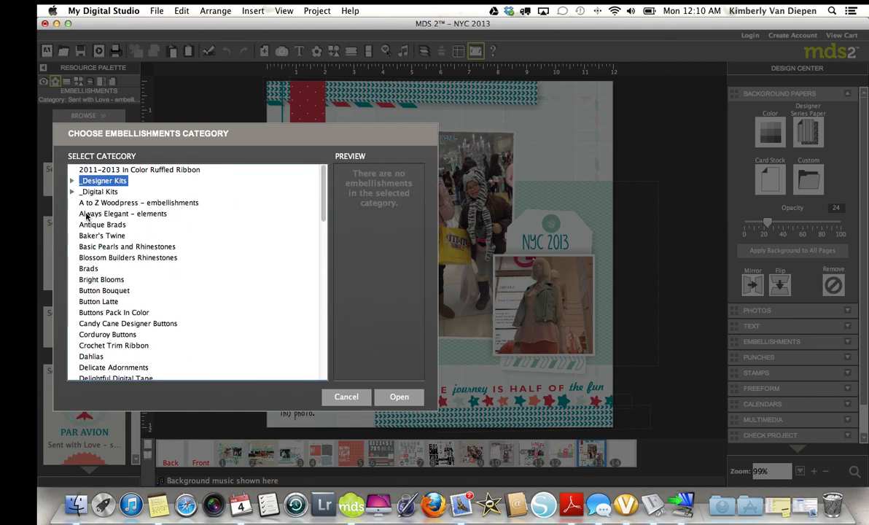
# Preview Button Bouquet and Bright Blooms, then load the Sent with Love embellishments kit
pyautogui.click(139, 203)
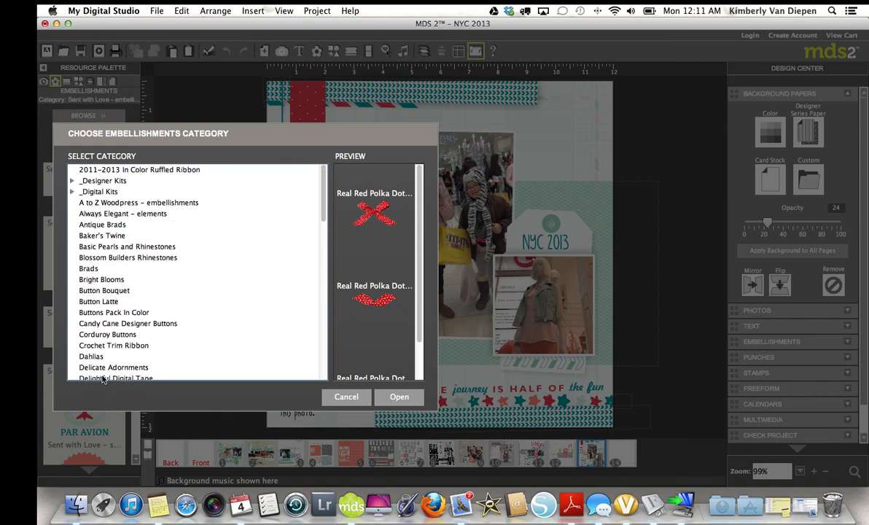
pyautogui.click(103, 290)
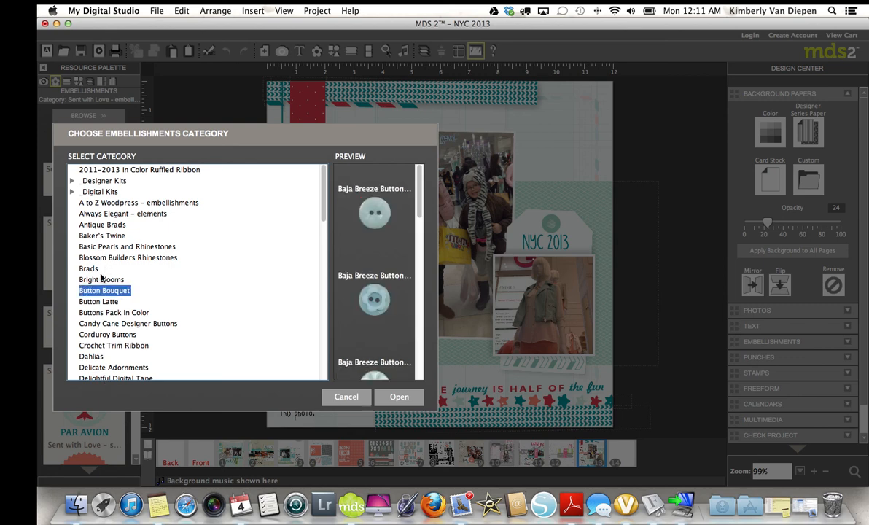
pyautogui.click(102, 280)
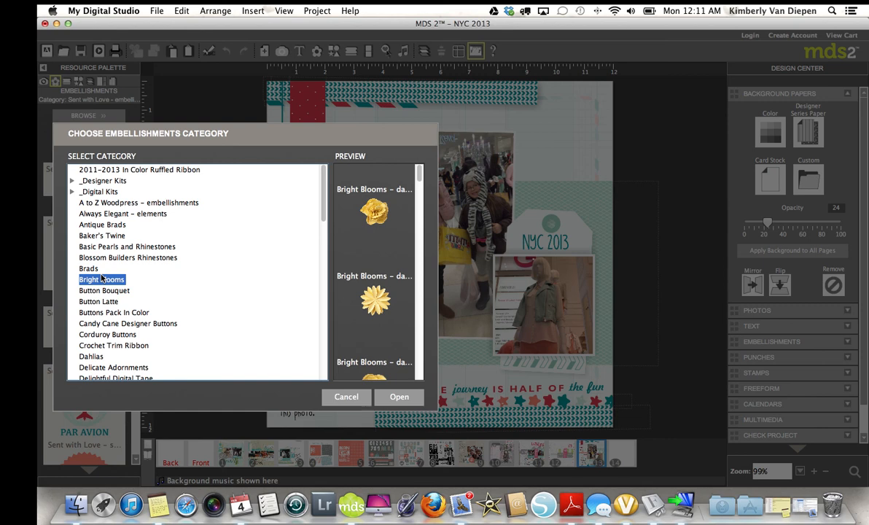
pyautogui.moveTo(73, 182)
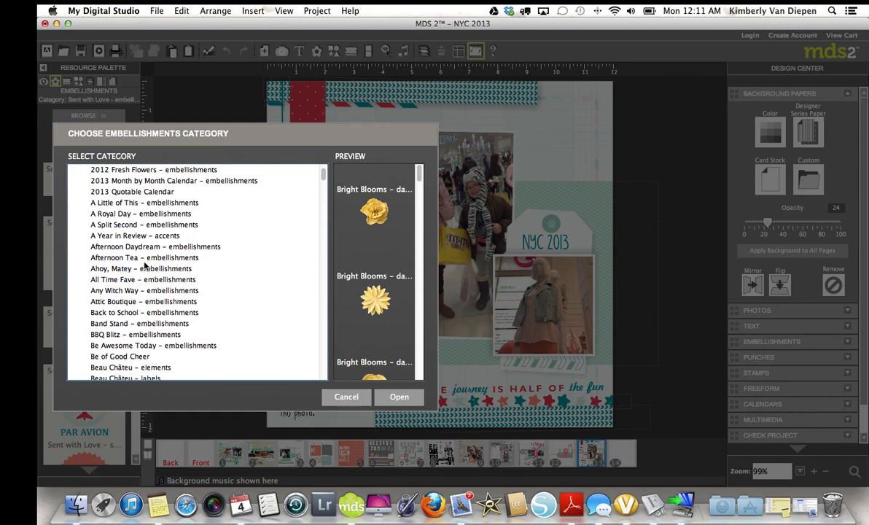
pyautogui.scroll(-3)
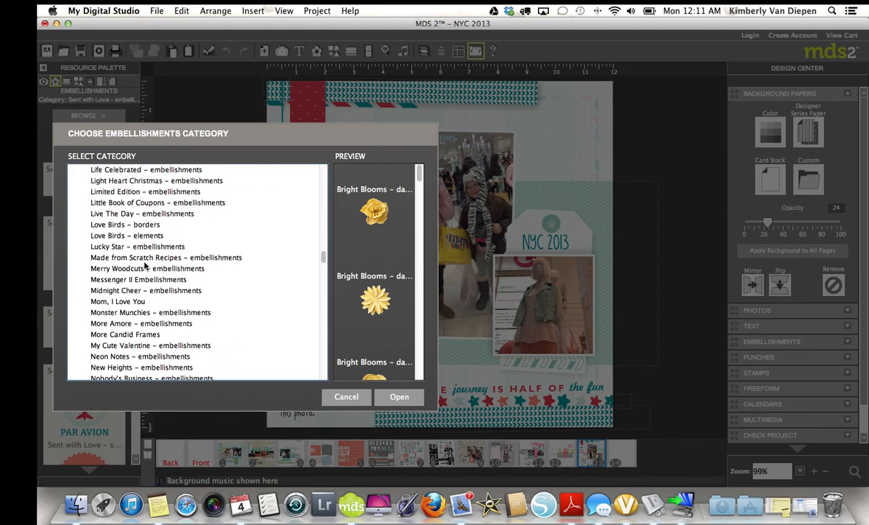
pyautogui.scroll(-3)
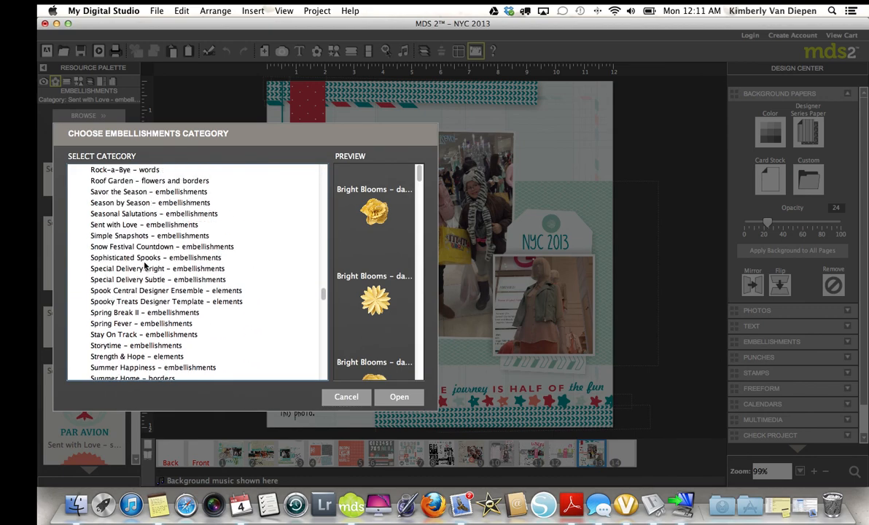
pyautogui.click(144, 300)
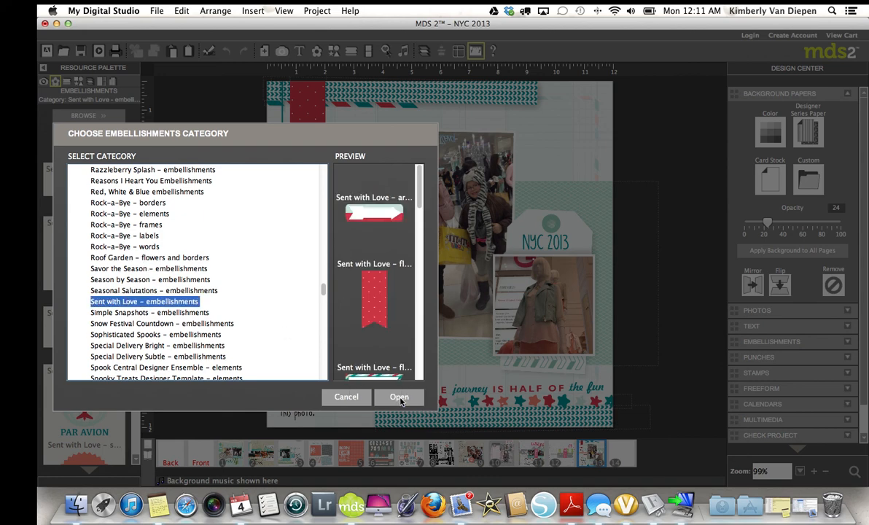
pyautogui.click(399, 396)
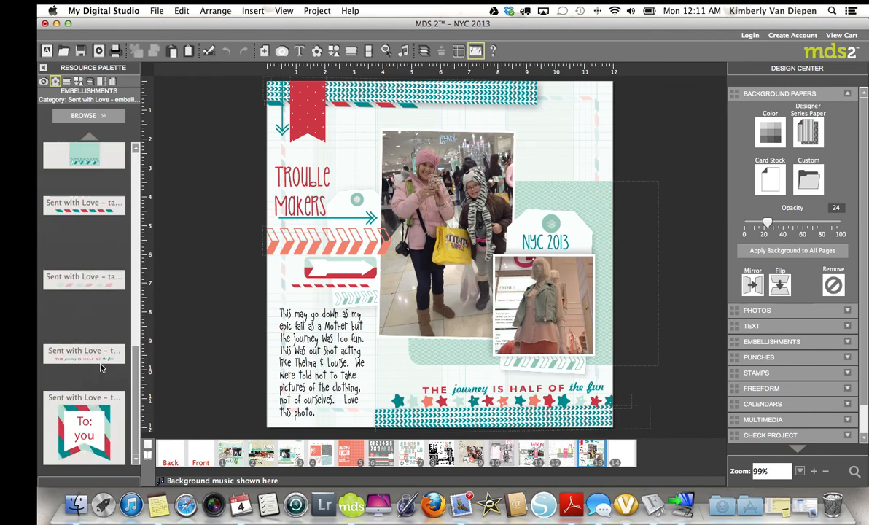
# Switch the resource palette from Sent with Love stamps to its background papers
pyautogui.scroll(-3)
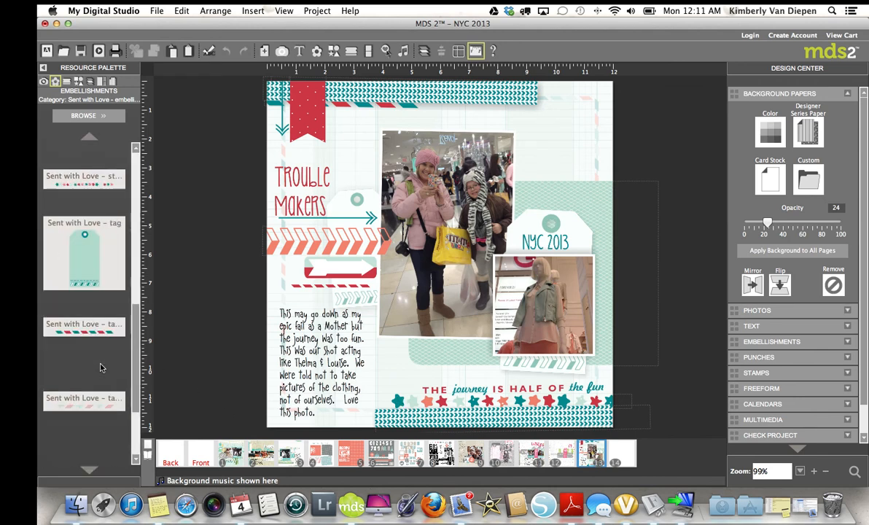
pyautogui.scroll(-3)
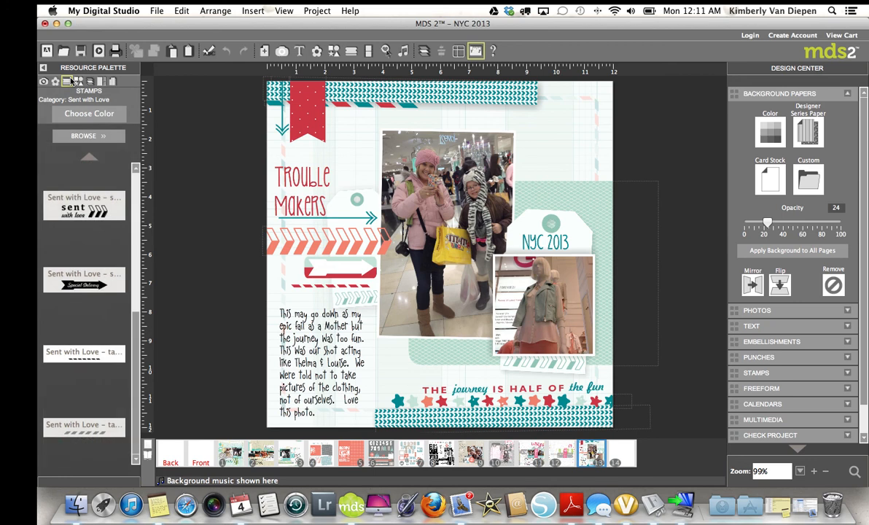
pyautogui.moveTo(70, 82)
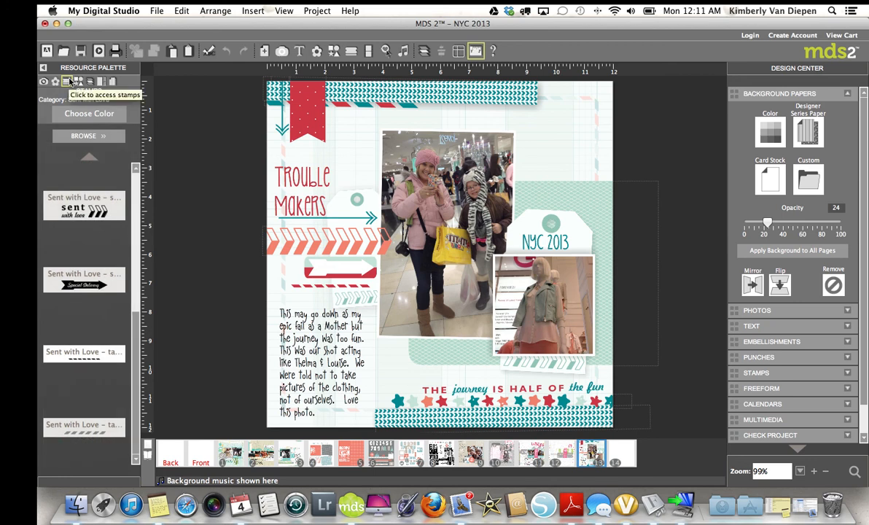
pyautogui.click(67, 81)
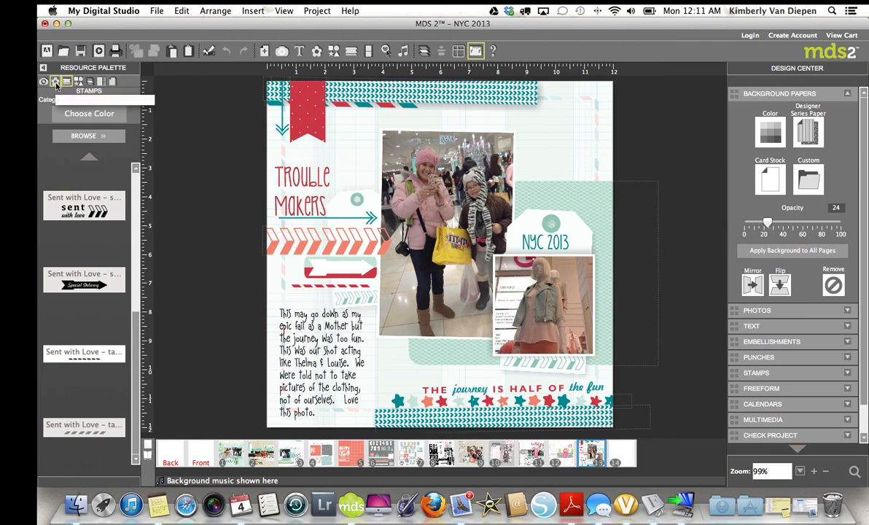
pyautogui.click(55, 82)
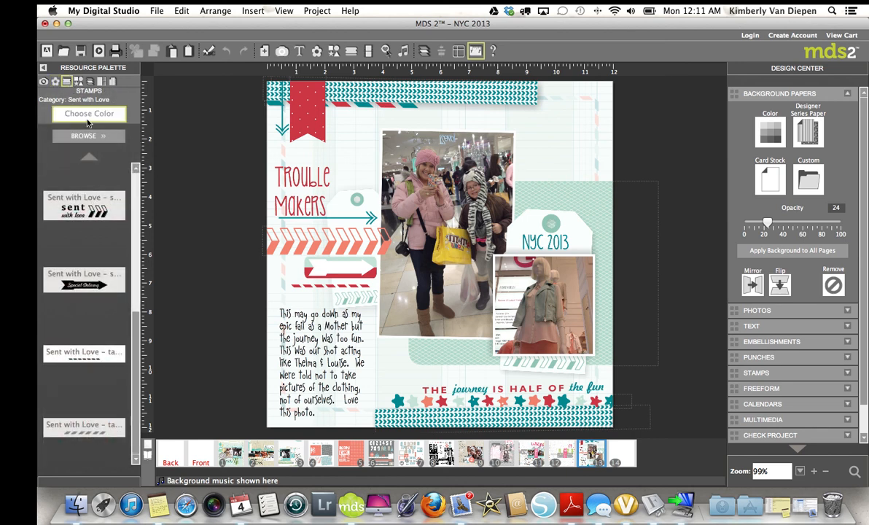
pyautogui.moveTo(114, 101)
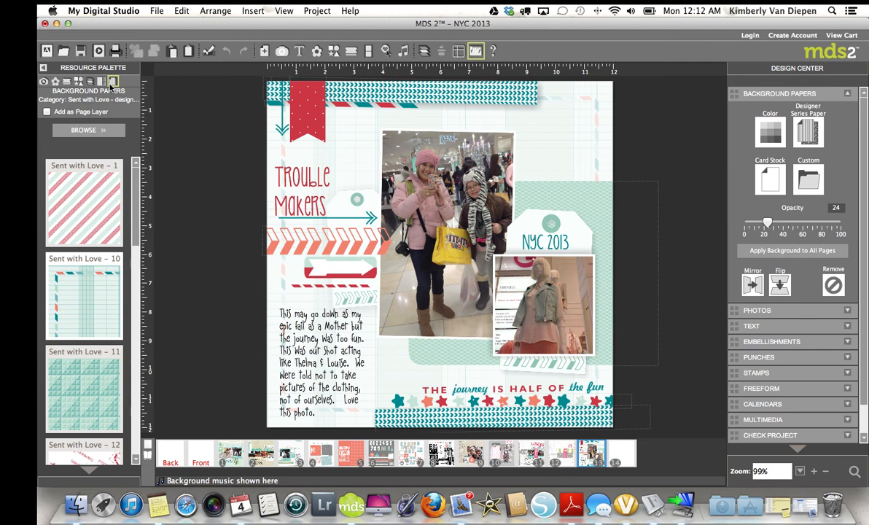
pyautogui.moveTo(605, 345)
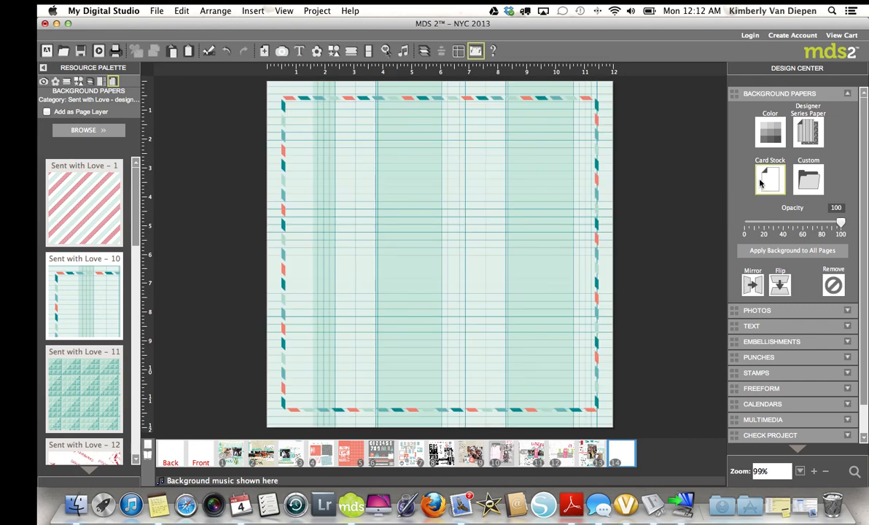
# Fade the Sent with Love grid background paper down to 31% opacity
pyautogui.moveTo(842, 224); pyautogui.dragTo(838, 224)
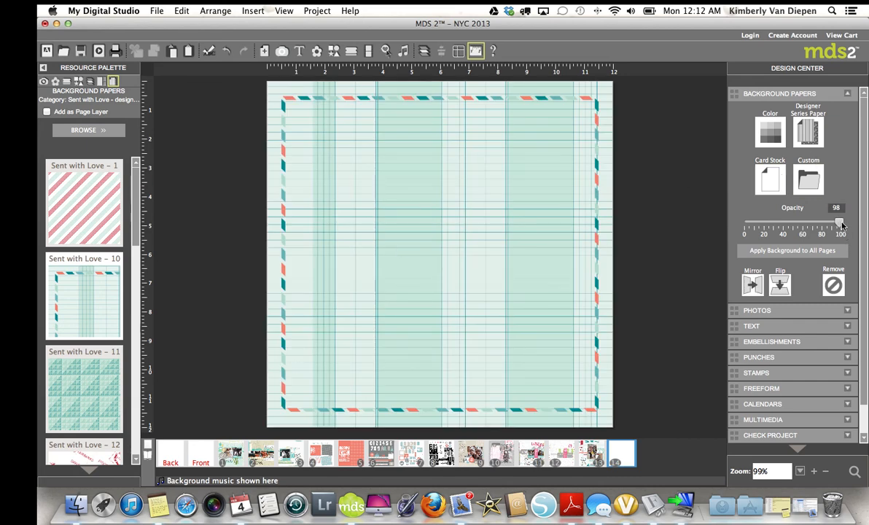
pyautogui.moveTo(840, 226); pyautogui.dragTo(776, 226)
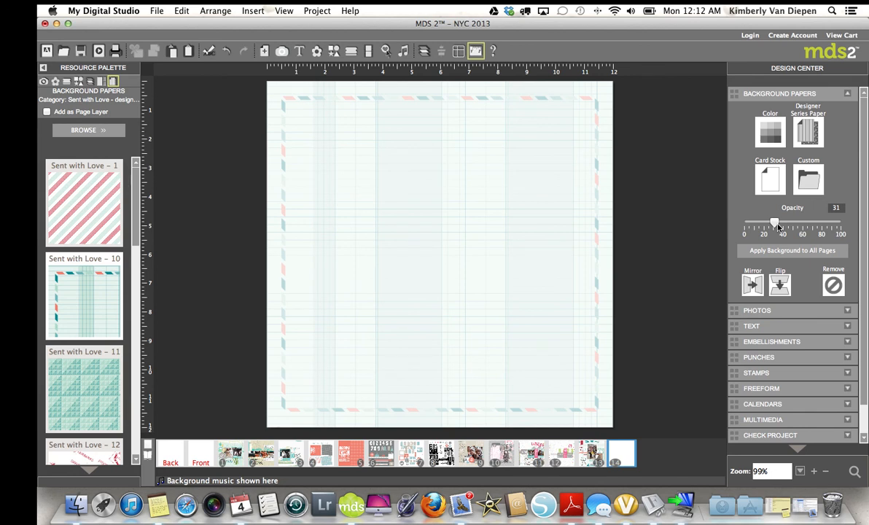
pyautogui.moveTo(577, 184)
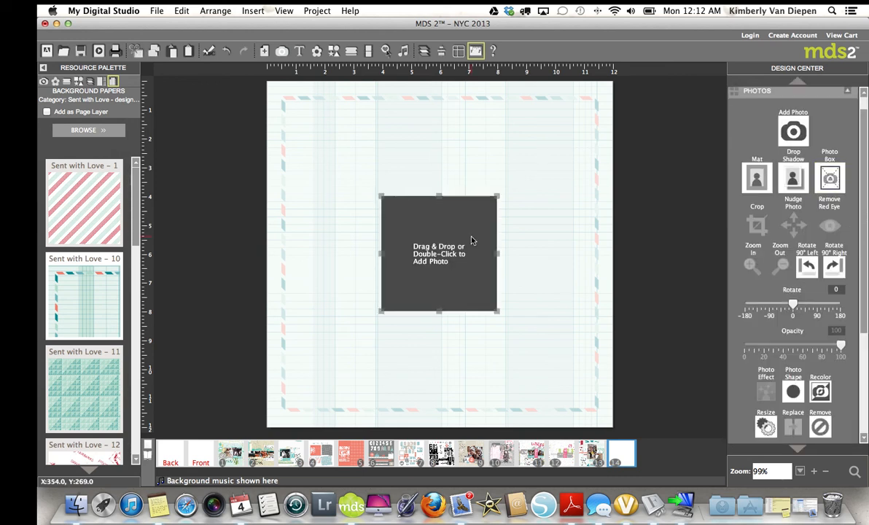
# Shape the photo box into a thin strip along the top edge, tilted 4 degrees
pyautogui.moveTo(439, 254); pyautogui.dragTo(391, 169)
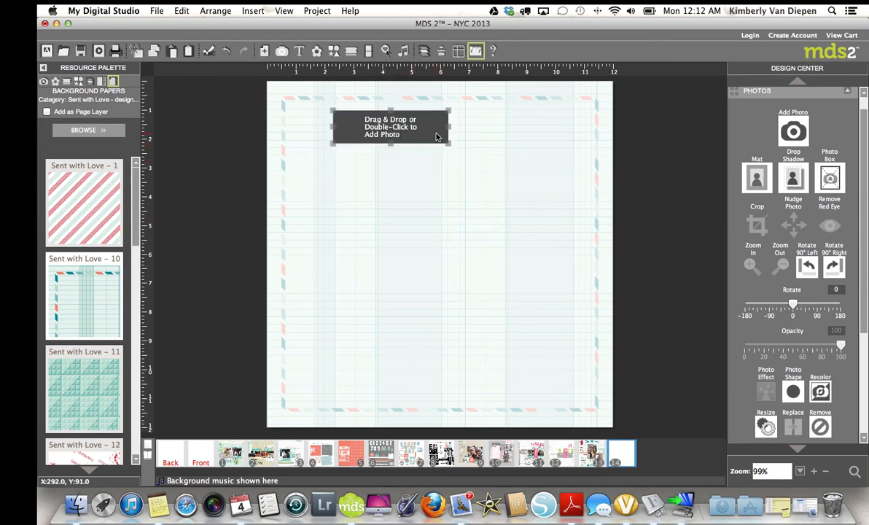
pyautogui.moveTo(391, 125); pyautogui.dragTo(434, 125)
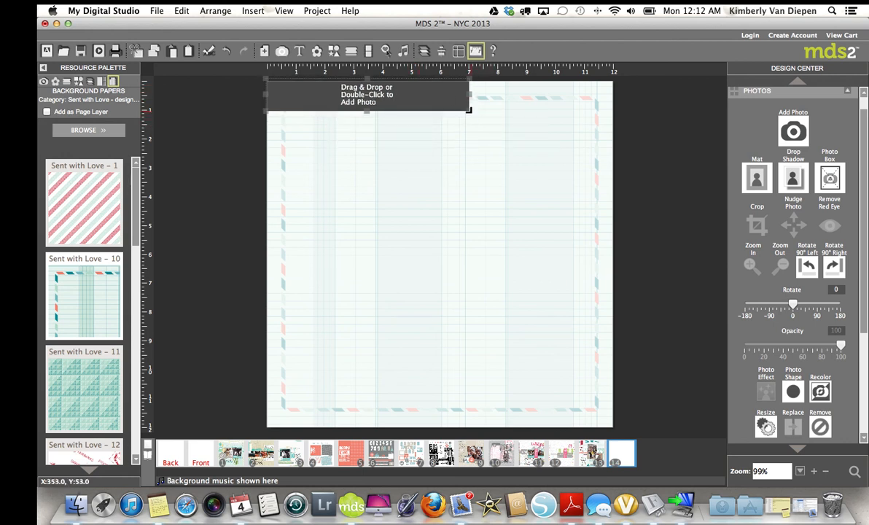
pyautogui.moveTo(469, 111); pyautogui.dragTo(484, 114)
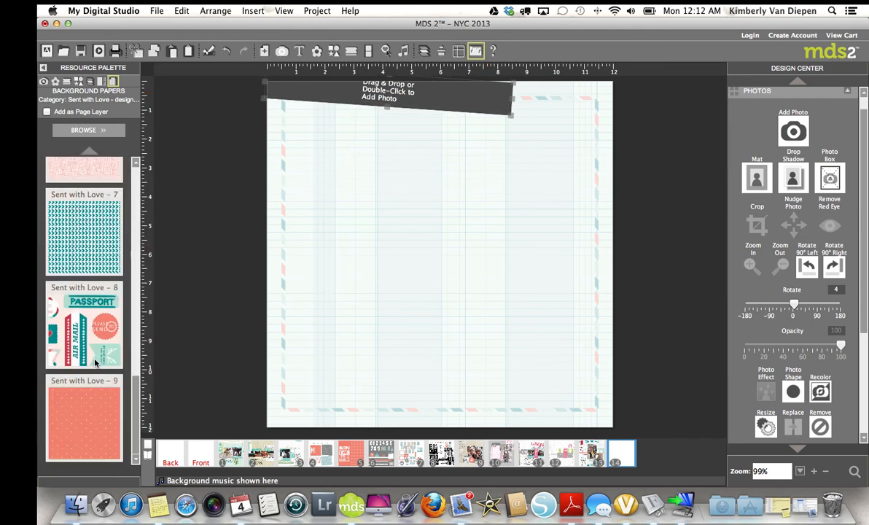
pyautogui.moveTo(85, 232); pyautogui.dragTo(234, 178)
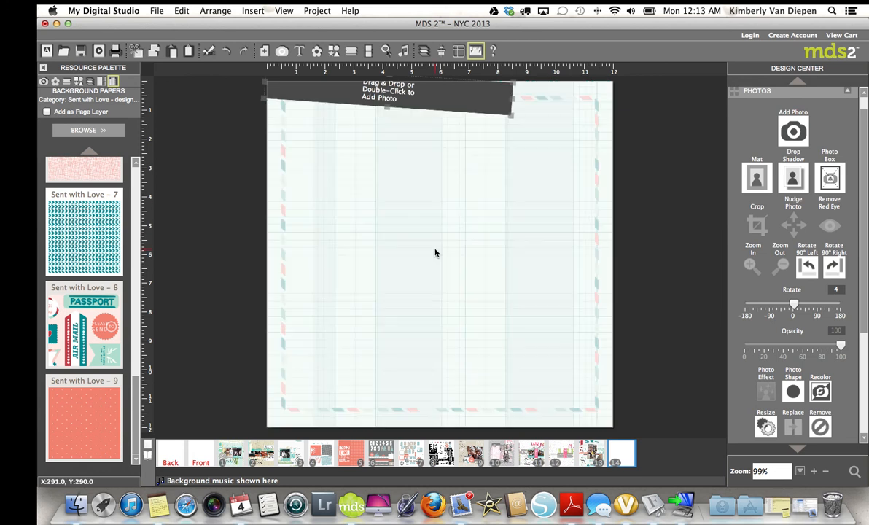
pyautogui.moveTo(452, 99)
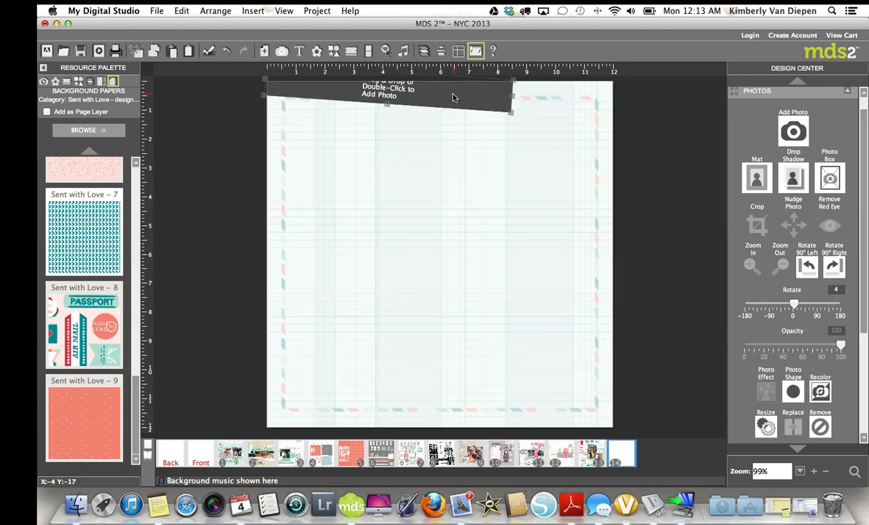
# Scroll the Sent with Love papers to find the teal patterned paper for the strip
pyautogui.scroll(-3)
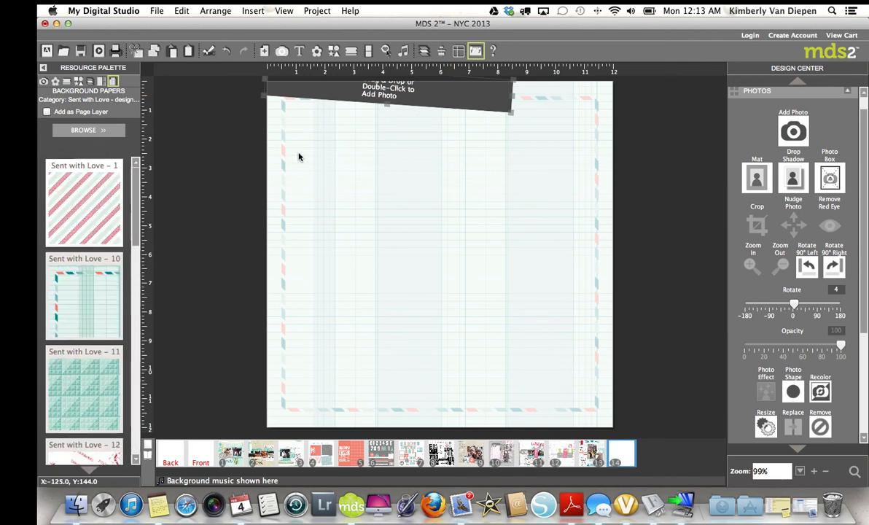
pyautogui.scroll(-3)
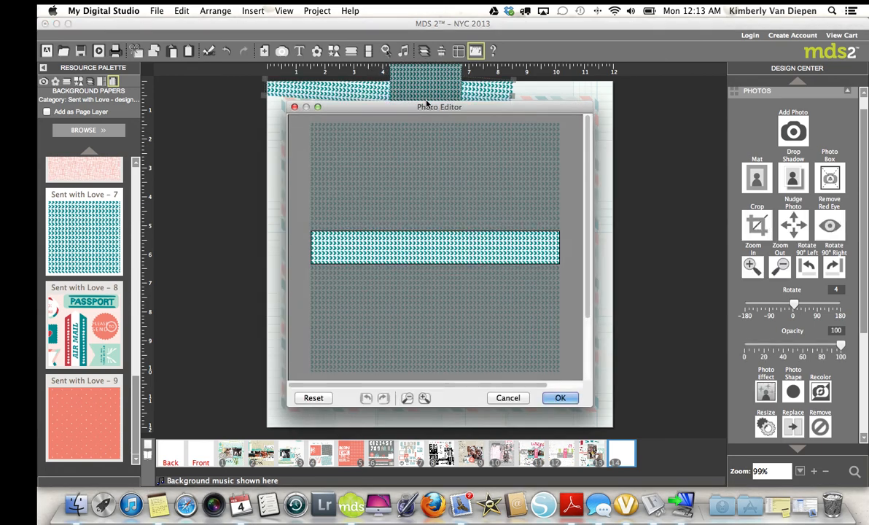
# Apply the crop and give both teal strips a drop shadow at 35% opacity, blur 5
pyautogui.click(560, 396)
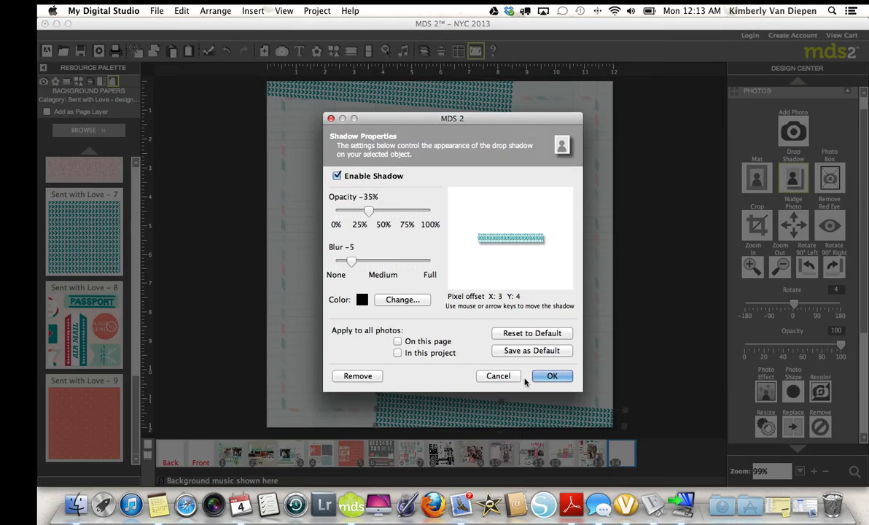
pyautogui.click(551, 376)
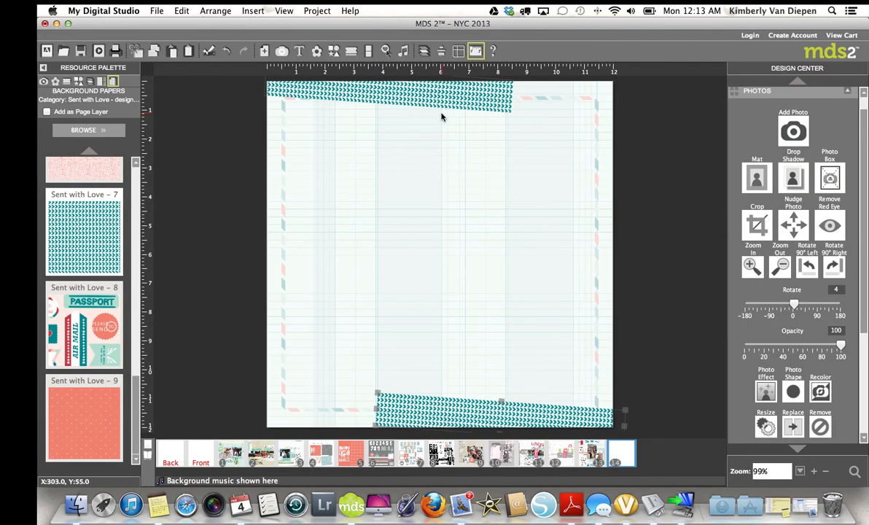
pyautogui.click(794, 178)
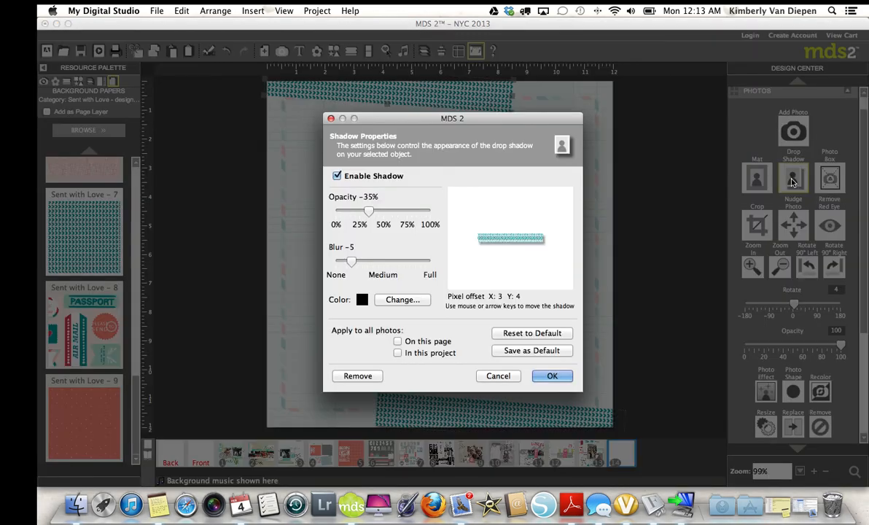
pyautogui.click(551, 376)
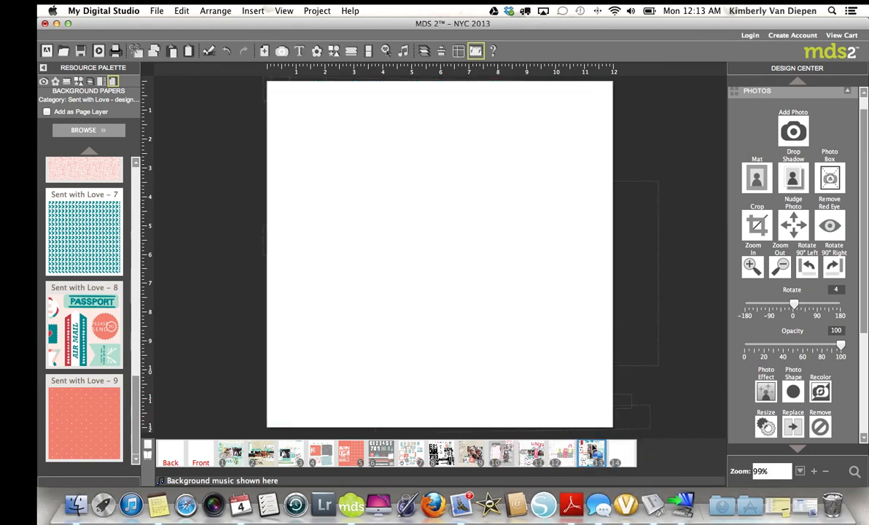
# Return to the Trouble Makers page and show the Stamps editing panel instead of Photos
pyautogui.click(591, 452)
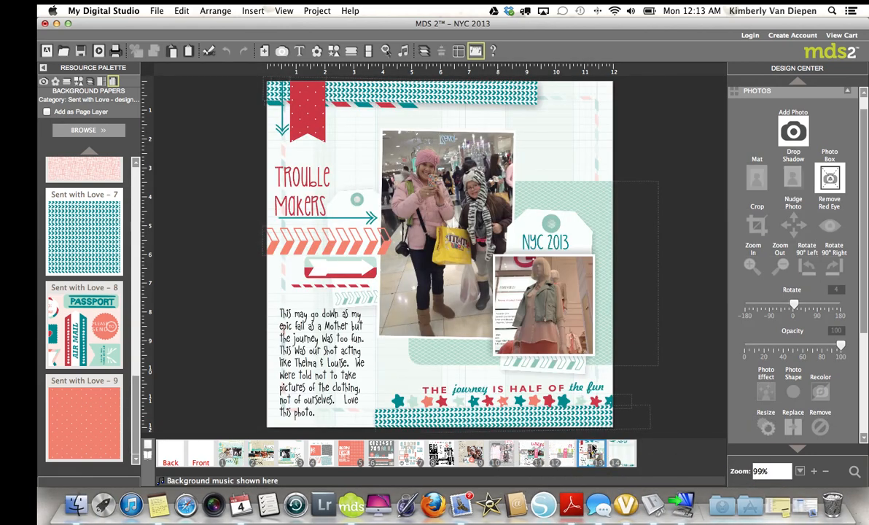
pyautogui.moveTo(324, 242)
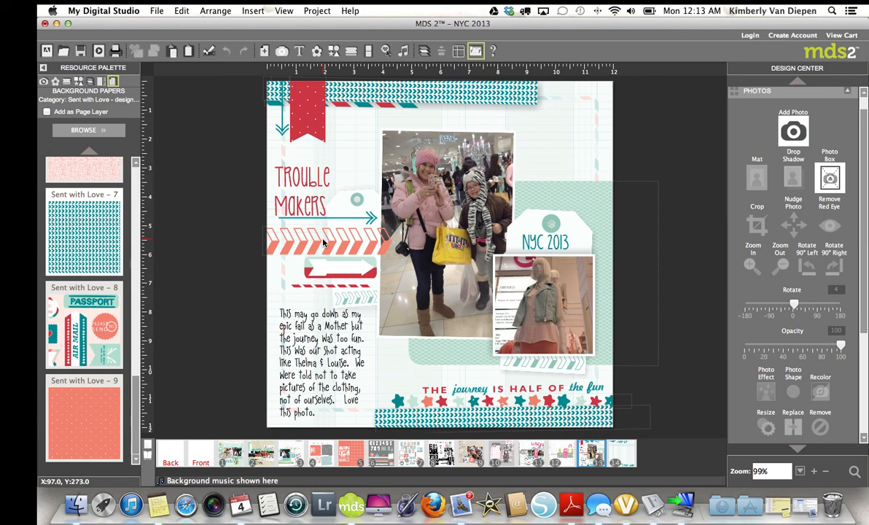
pyautogui.click(306, 193)
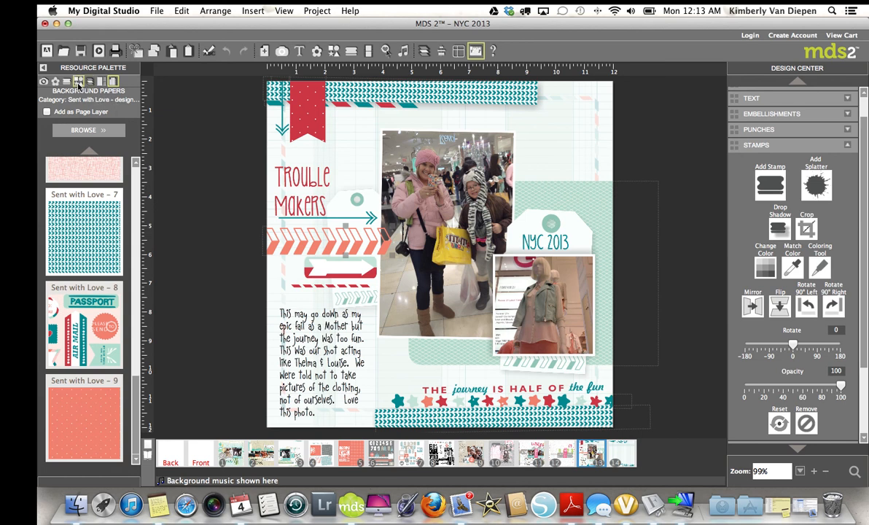
pyautogui.click(79, 81)
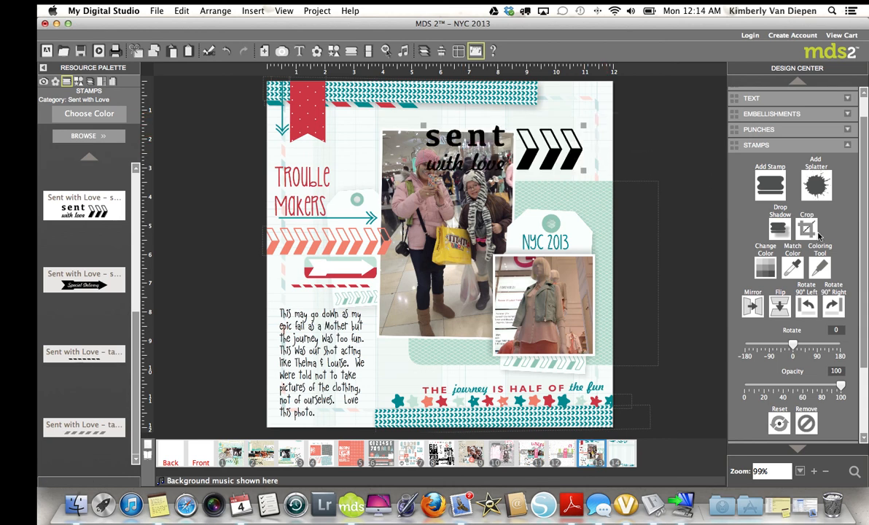
# Crop the Sent with Love stamp down to its three black chevrons above the large photo
pyautogui.click(804, 227)
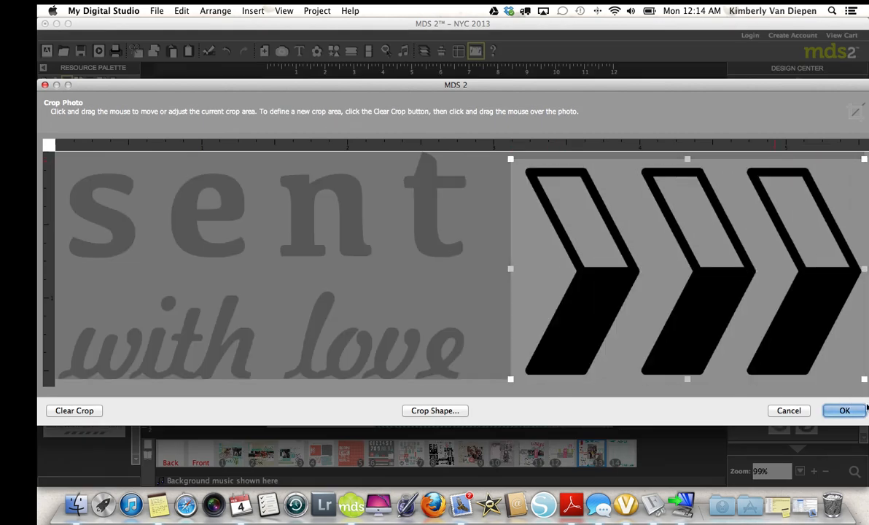
pyautogui.click(844, 410)
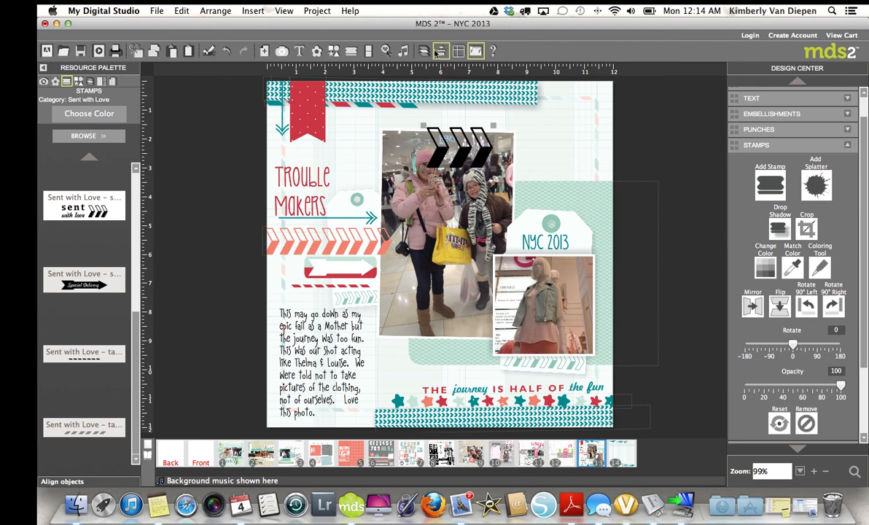
pyautogui.moveTo(440, 49)
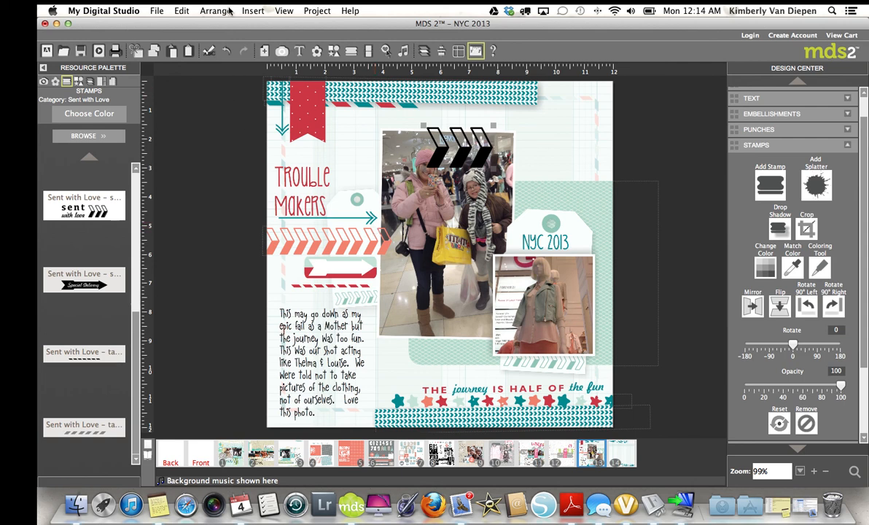
pyautogui.click(216, 10)
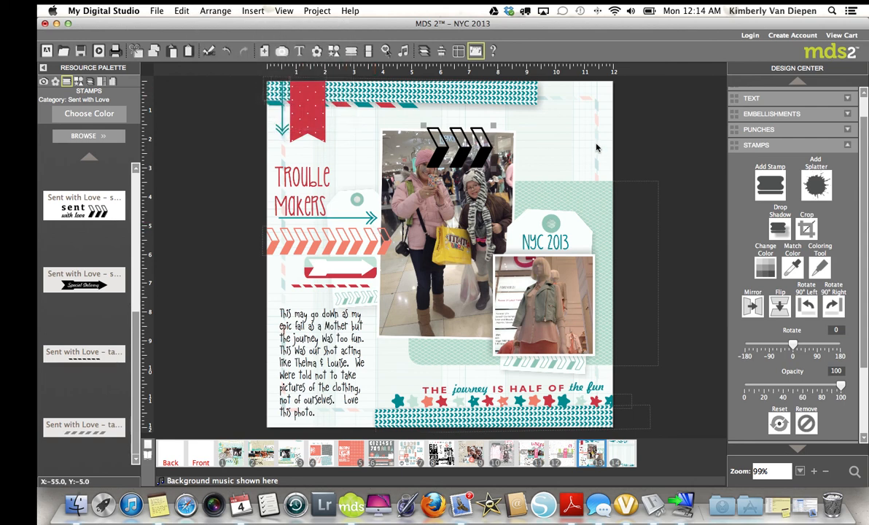
pyautogui.moveTo(545, 144)
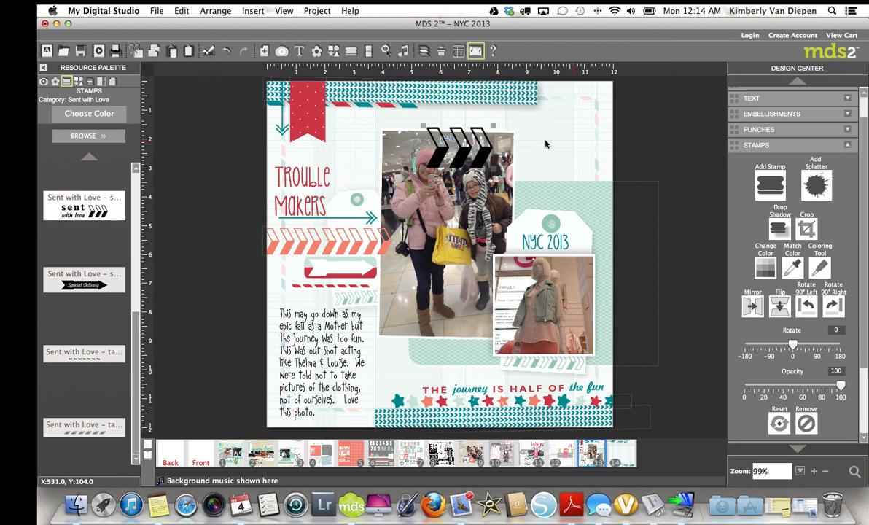
pyautogui.moveTo(463, 156)
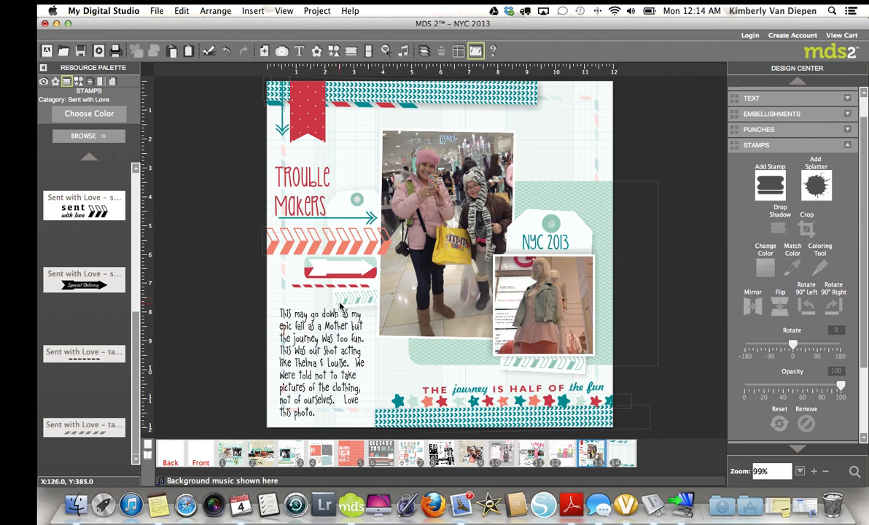
pyautogui.moveTo(265, 236)
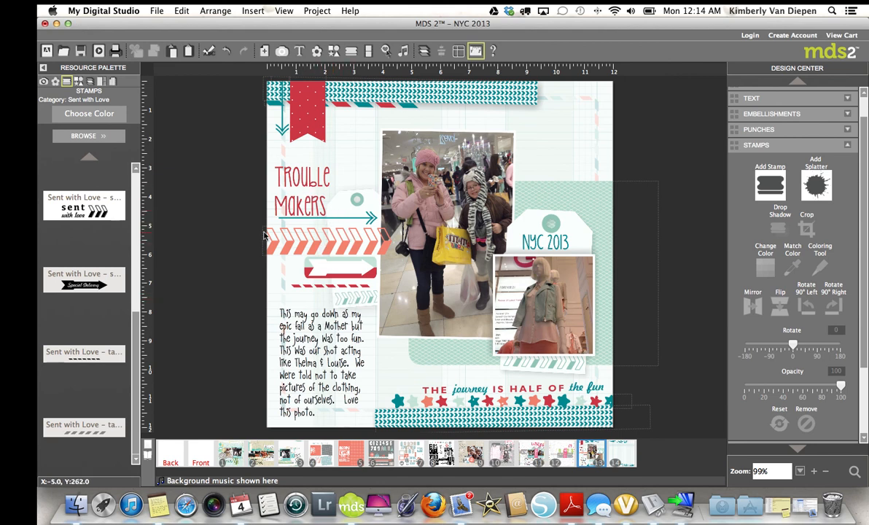
# Crop the Please Deliver To stamp down to its long right-pointing arrow
pyautogui.scroll(-3)
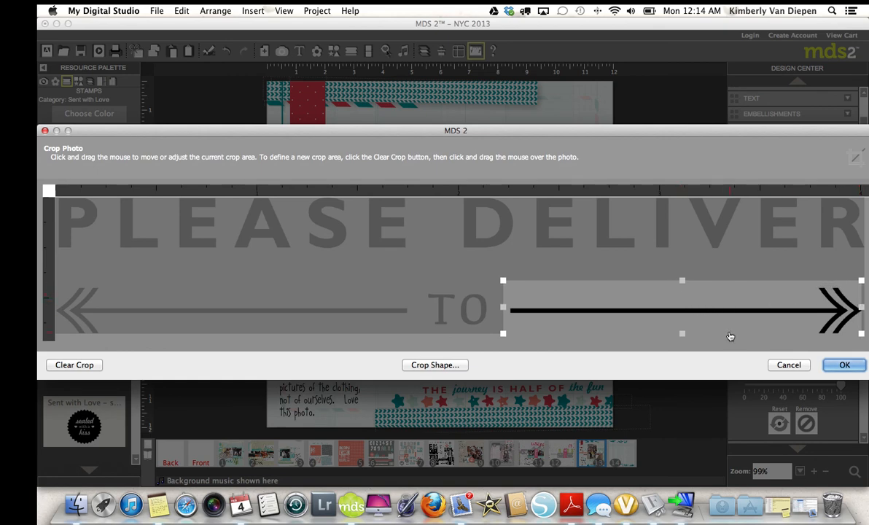
pyautogui.click(844, 365)
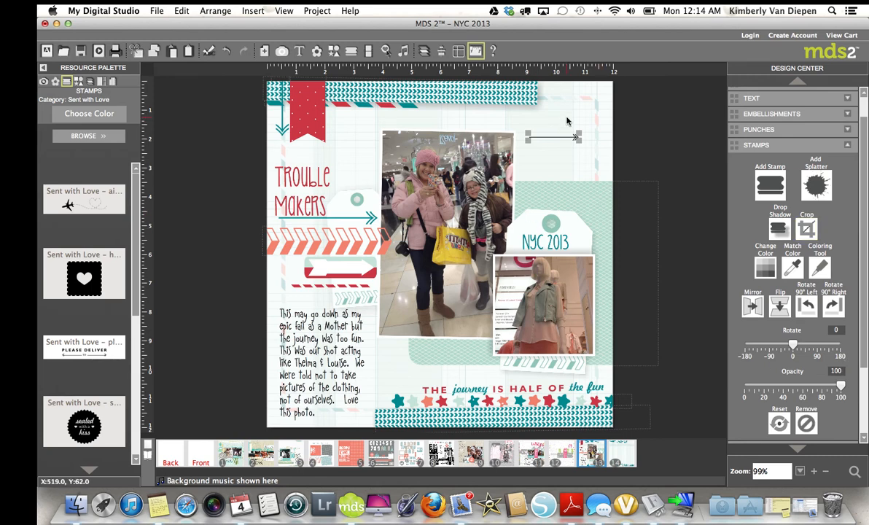
pyautogui.moveTo(572, 140)
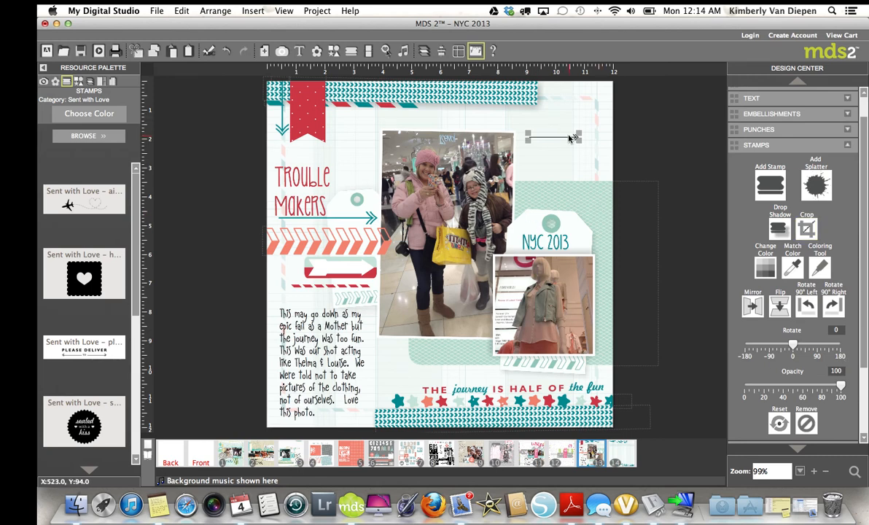
pyautogui.moveTo(568, 149)
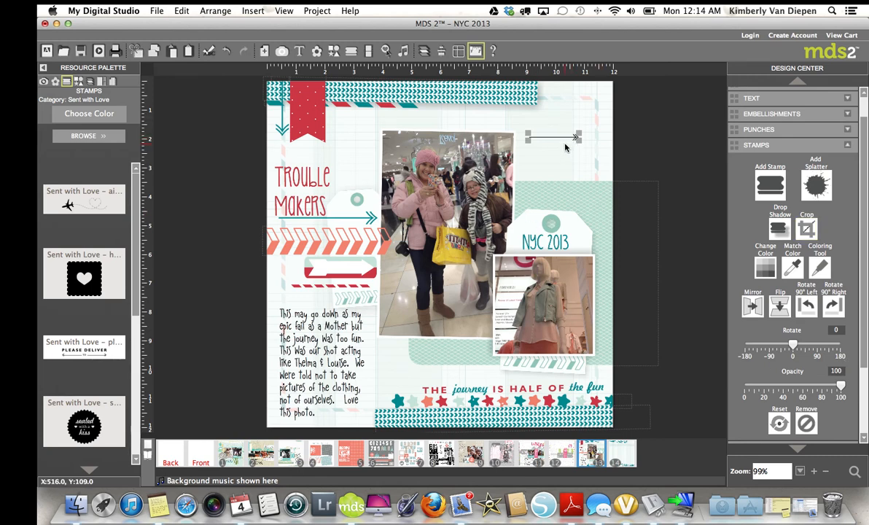
pyautogui.moveTo(350, 226)
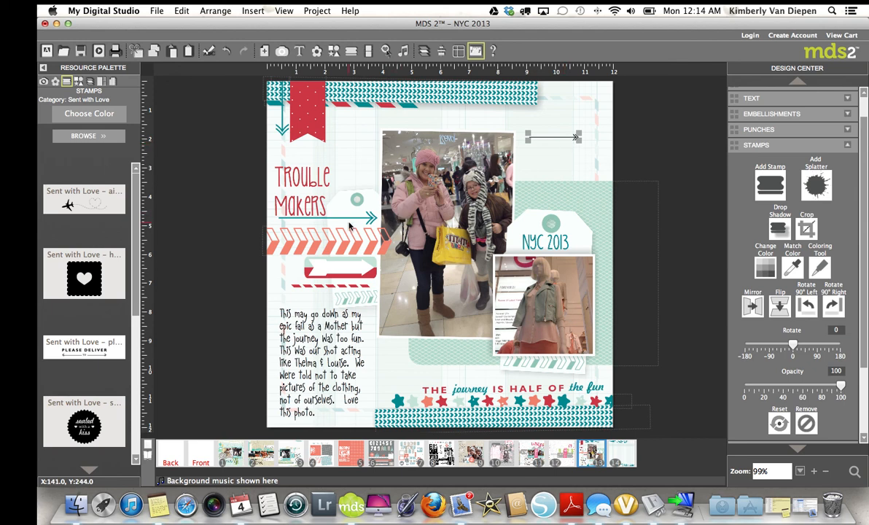